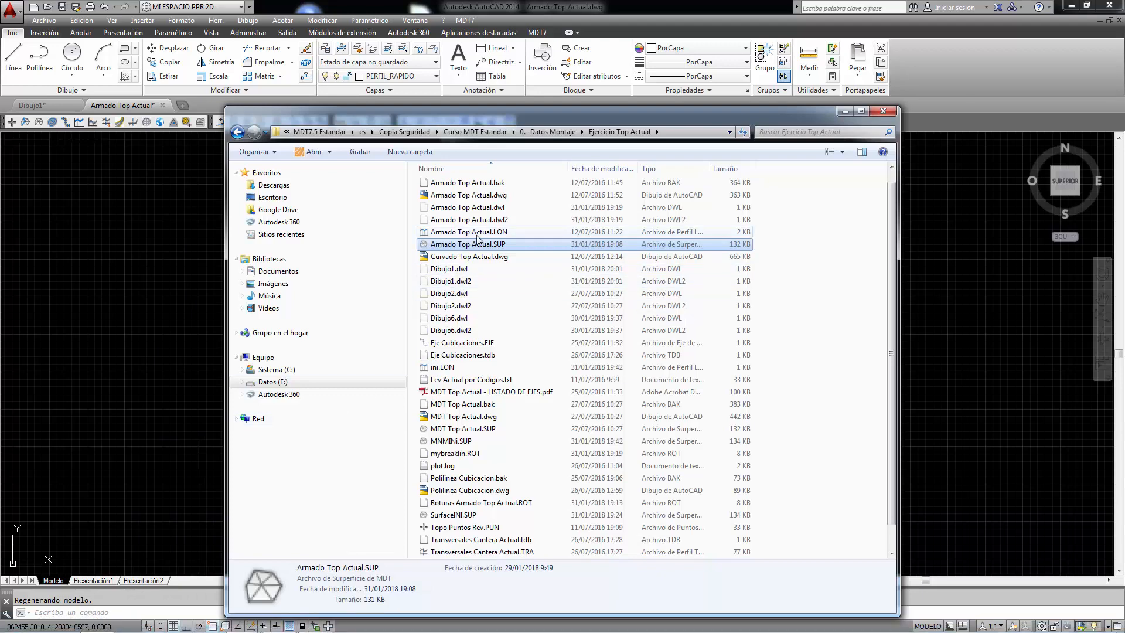
# Step: Review Armado Top Actual.LON and .SUP in Ejercicio Top Actual and start a new drawing (QNEW)
pyautogui.click(469, 231)
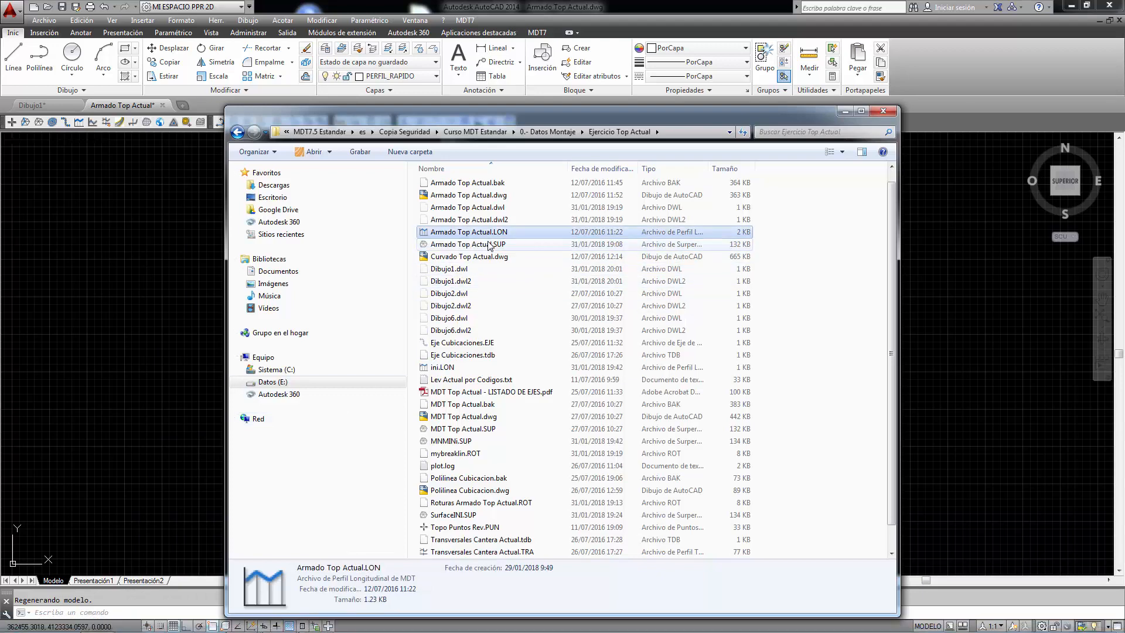
pyautogui.moveTo(500, 232)
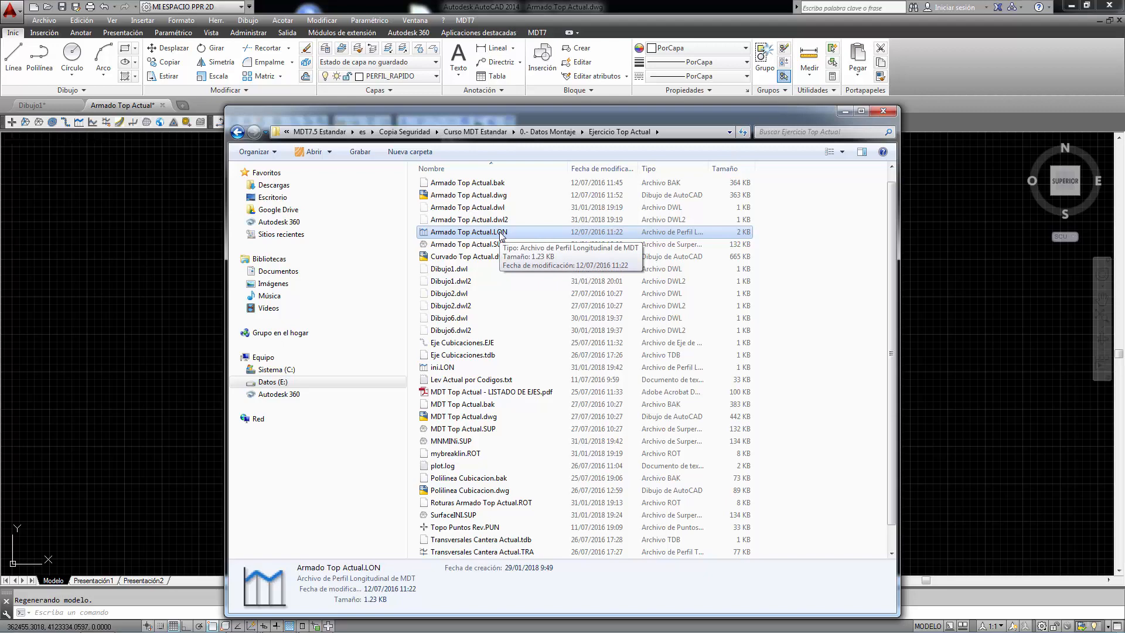
pyautogui.click(462, 342)
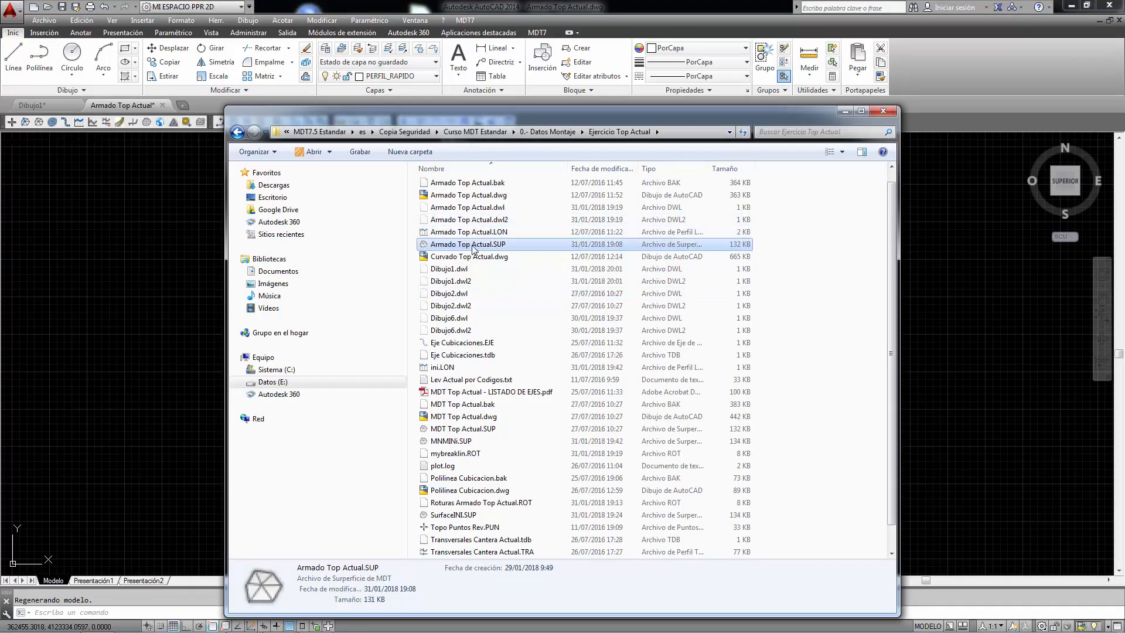
pyautogui.doubleClick(469, 244)
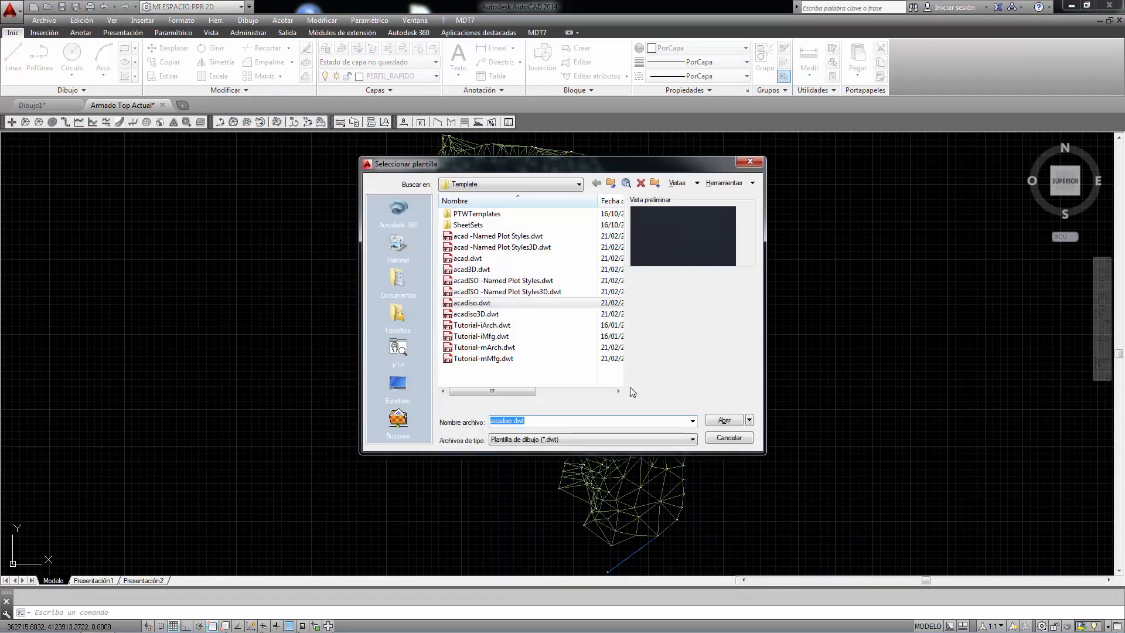
# Step: From acadiso.dwt, set MDT Top Actual.SUP as current surface, Complete, drawn in 3D
pyautogui.click(724, 420)
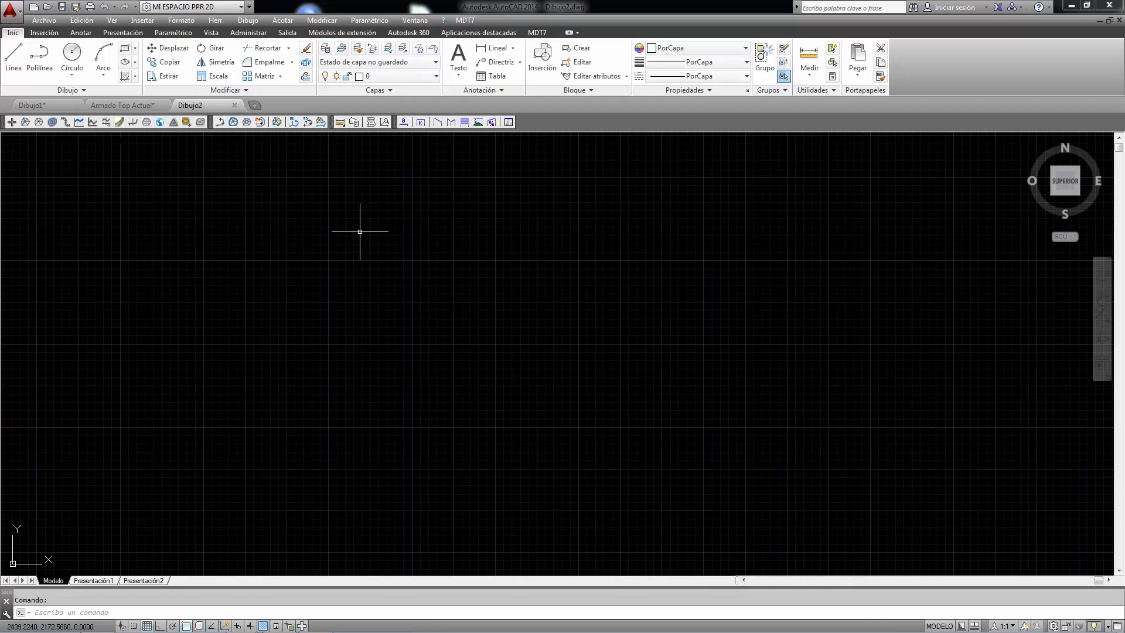
pyautogui.click(464, 20)
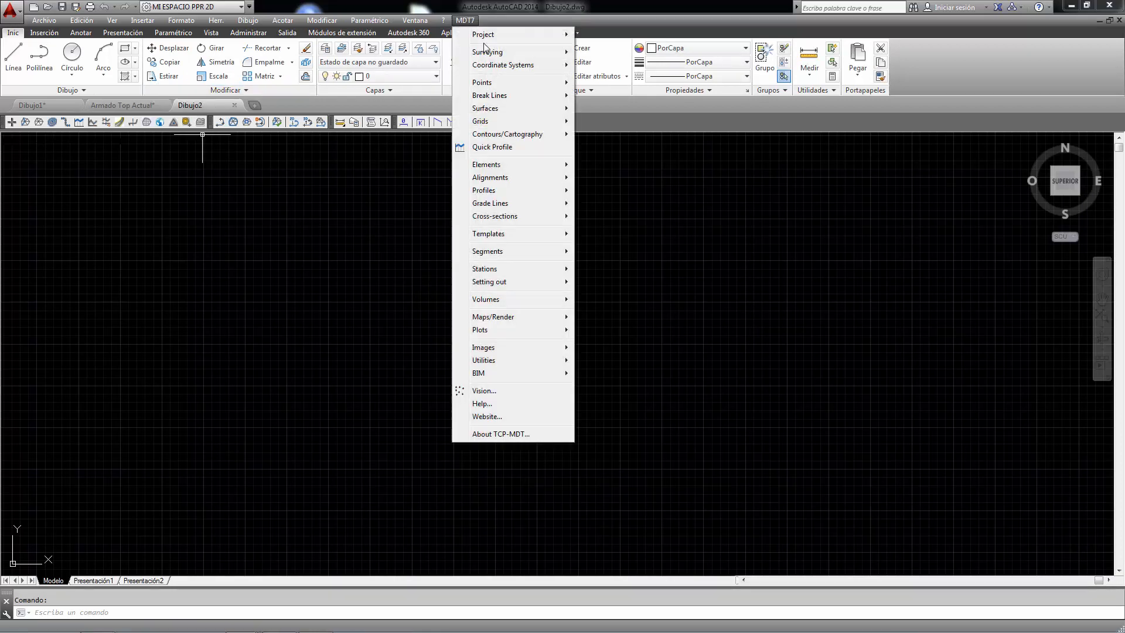
pyautogui.moveTo(486, 108)
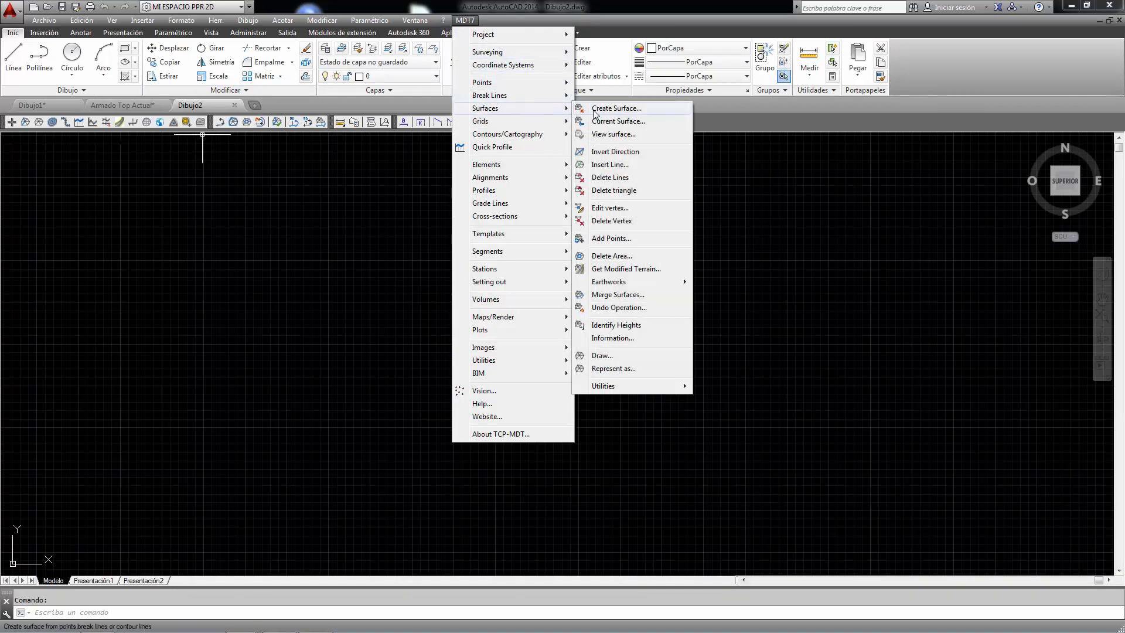
pyautogui.click(618, 108)
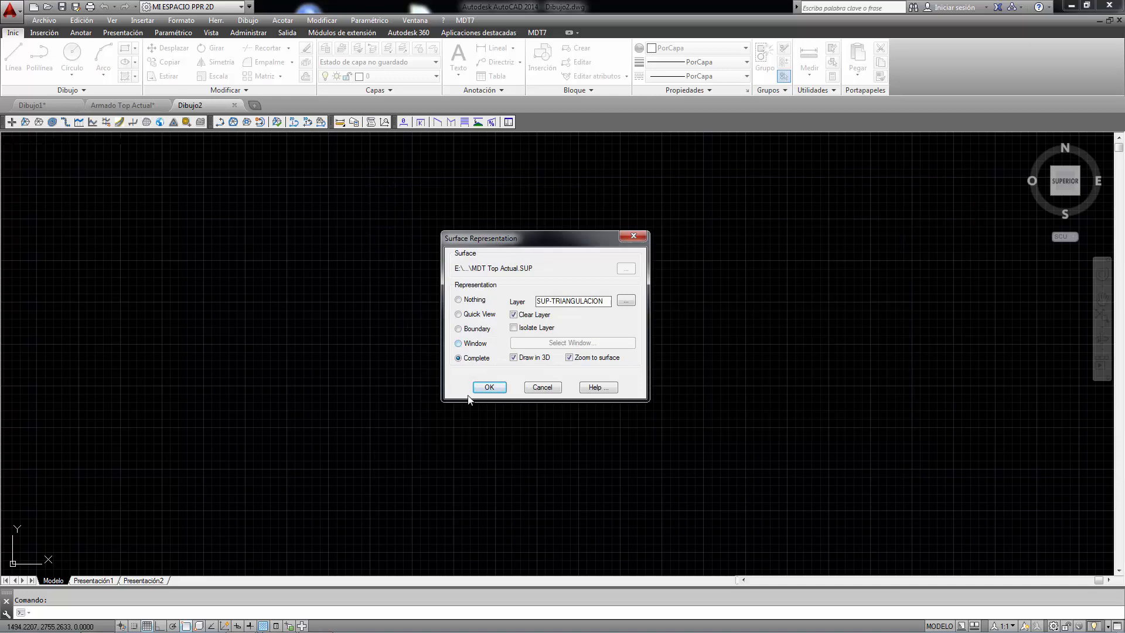
pyautogui.click(488, 386)
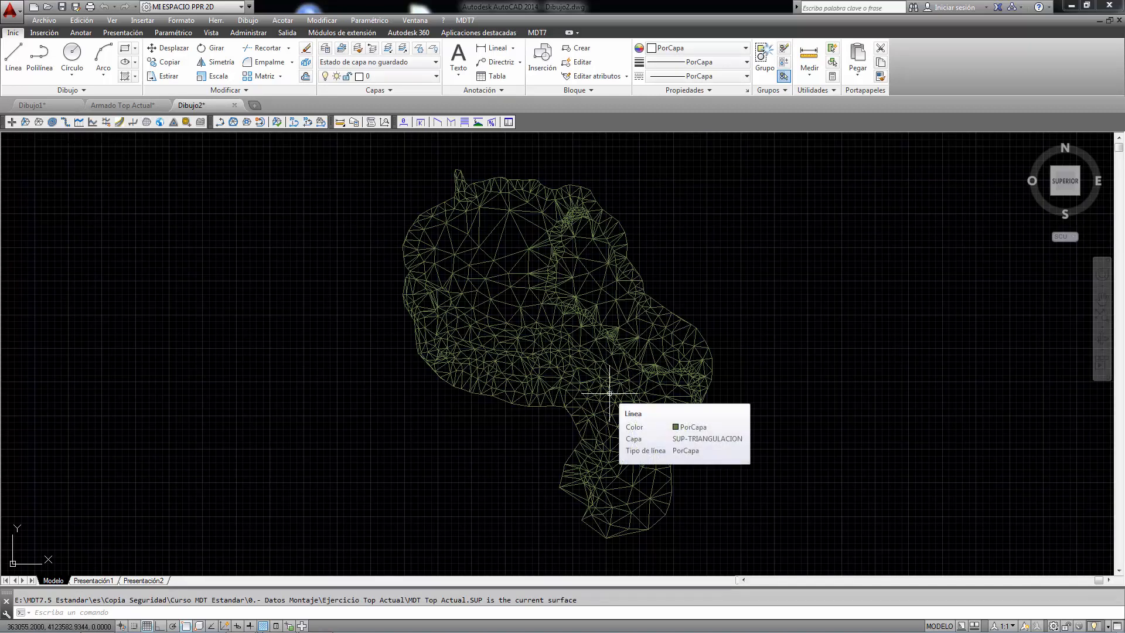
# Step: Show the triangulated terrain in SurfaceViewer and orbit around it
pyautogui.click(465, 20)
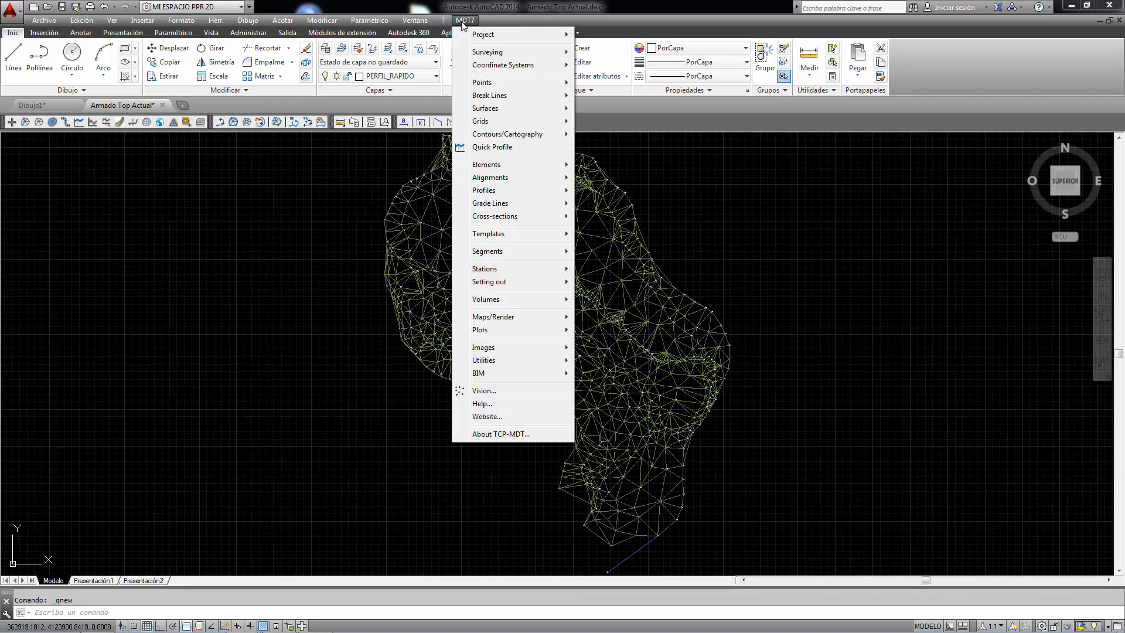
pyautogui.moveTo(486, 108)
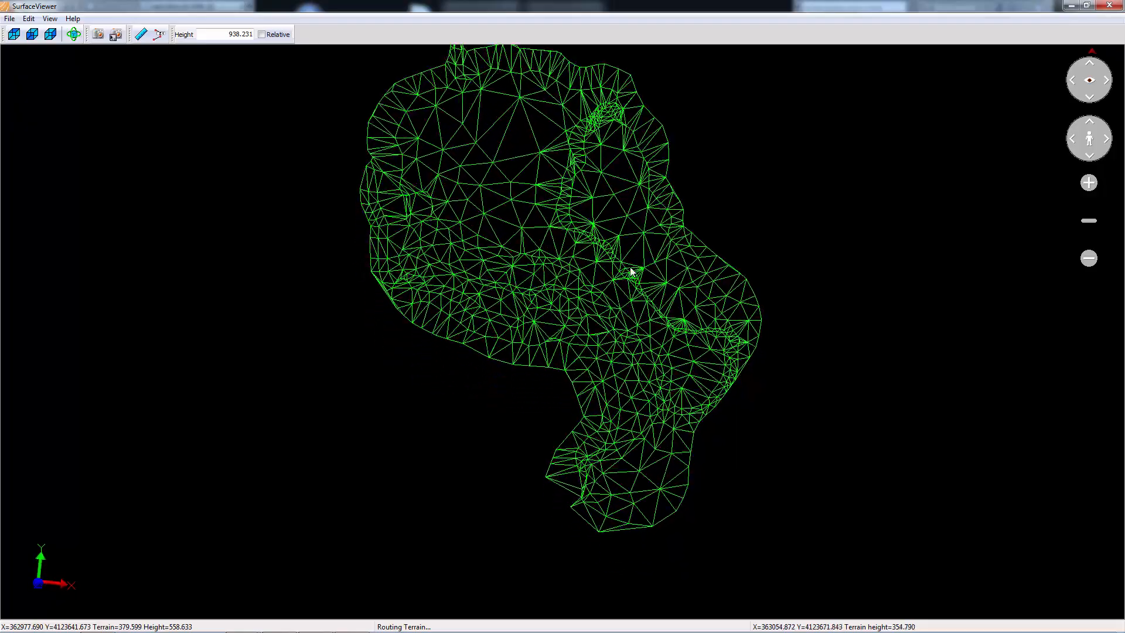
pyautogui.click(74, 34)
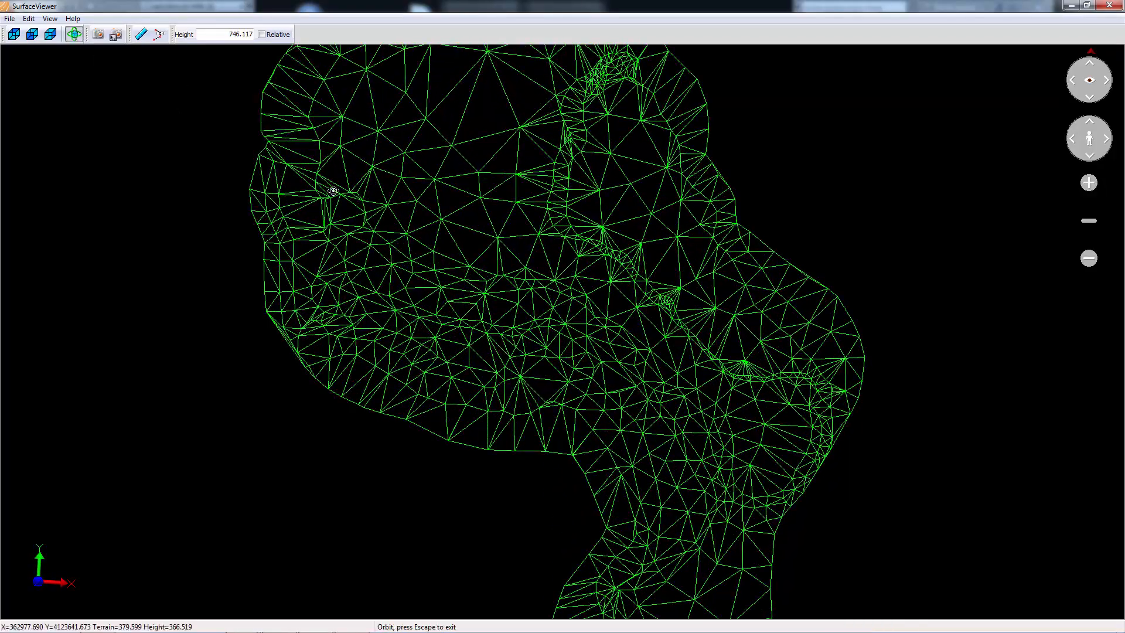